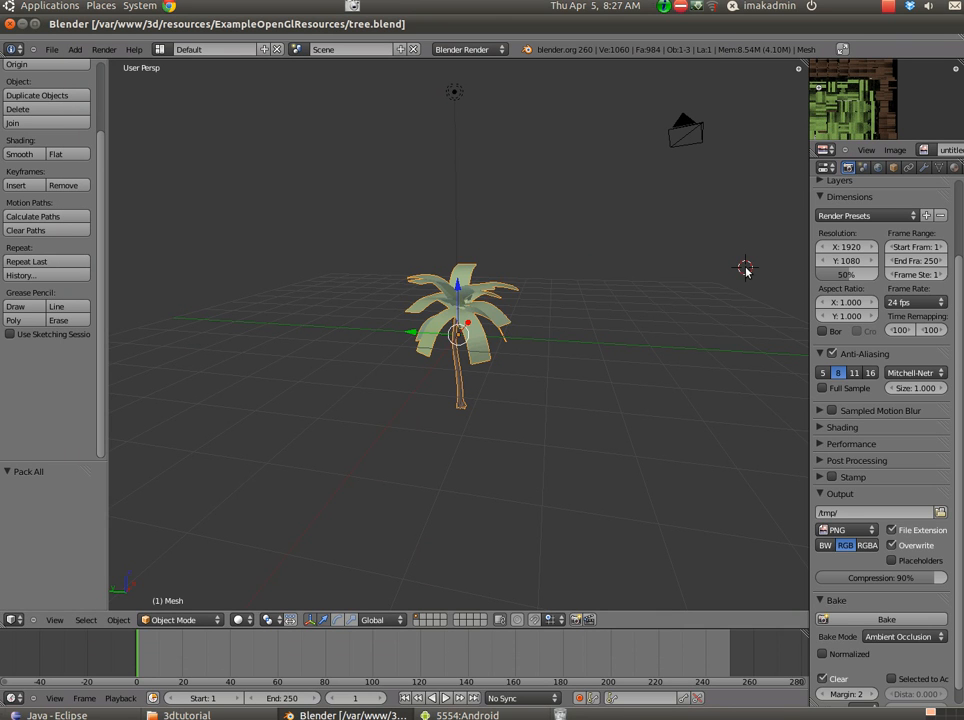
mouse_move(563, 283)
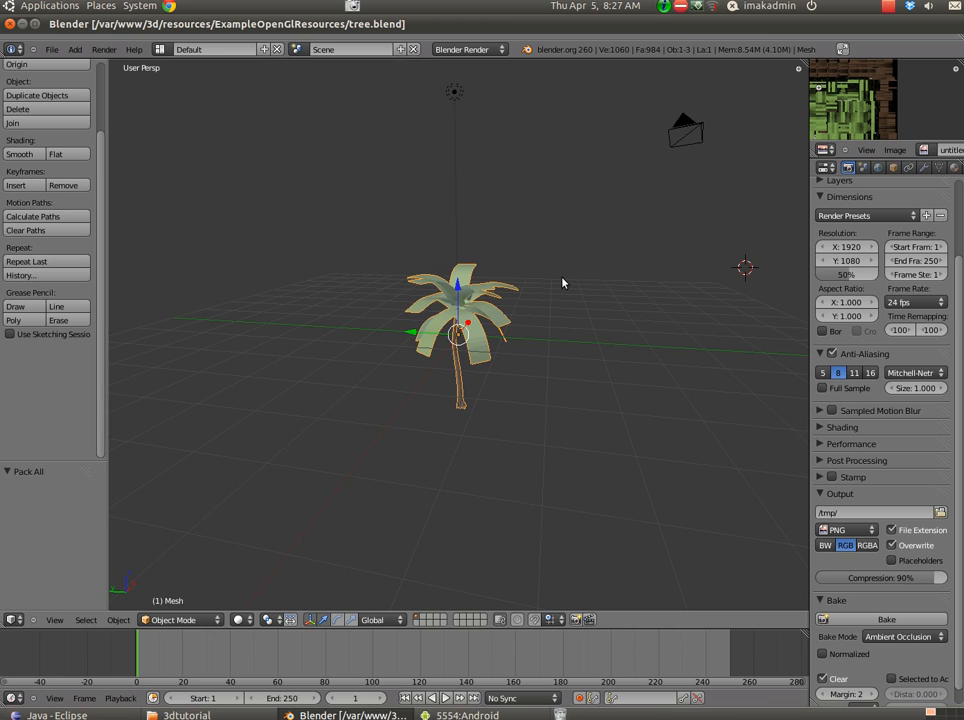
mouse_move(432, 261)
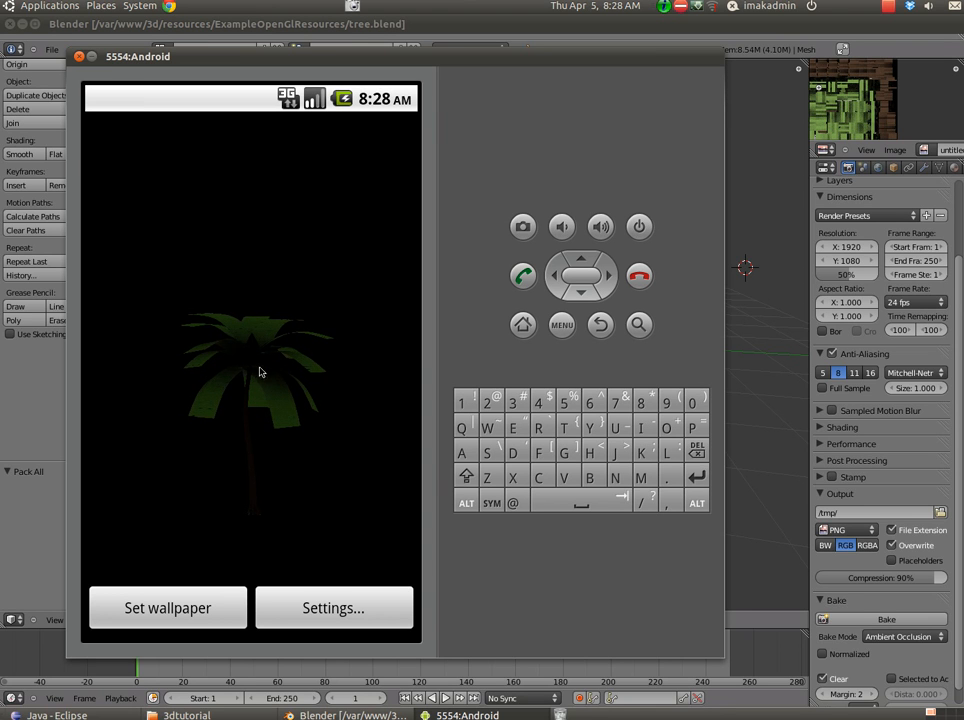
Open ExampleOpenGlResources in the file manager, selecting tree.blend and the GLExample folder.
left_click(639, 226)
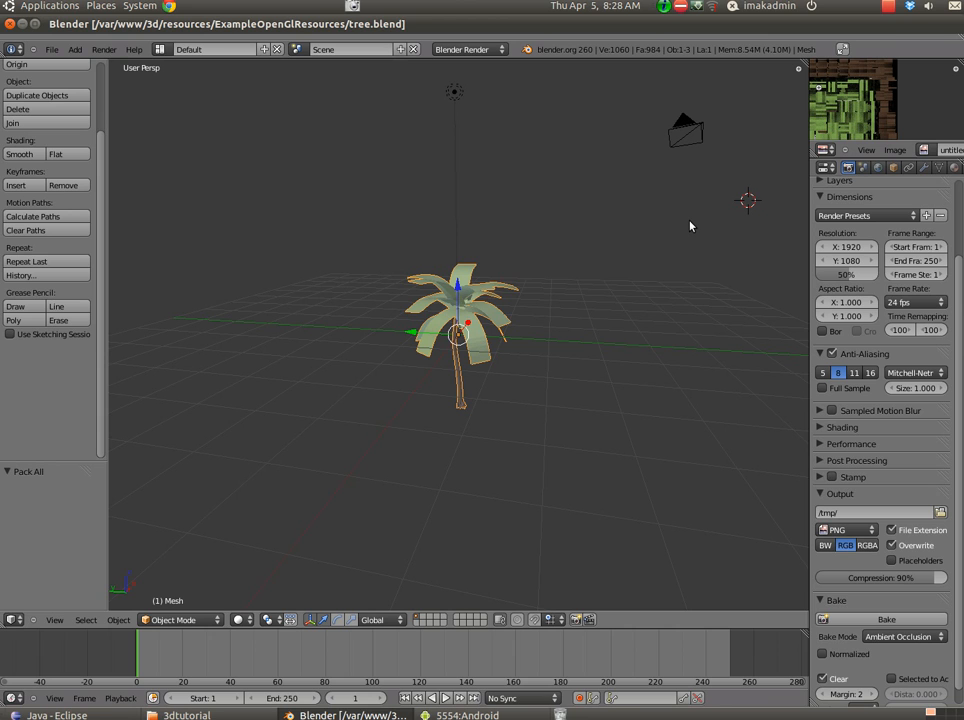
mouse_move(513, 320)
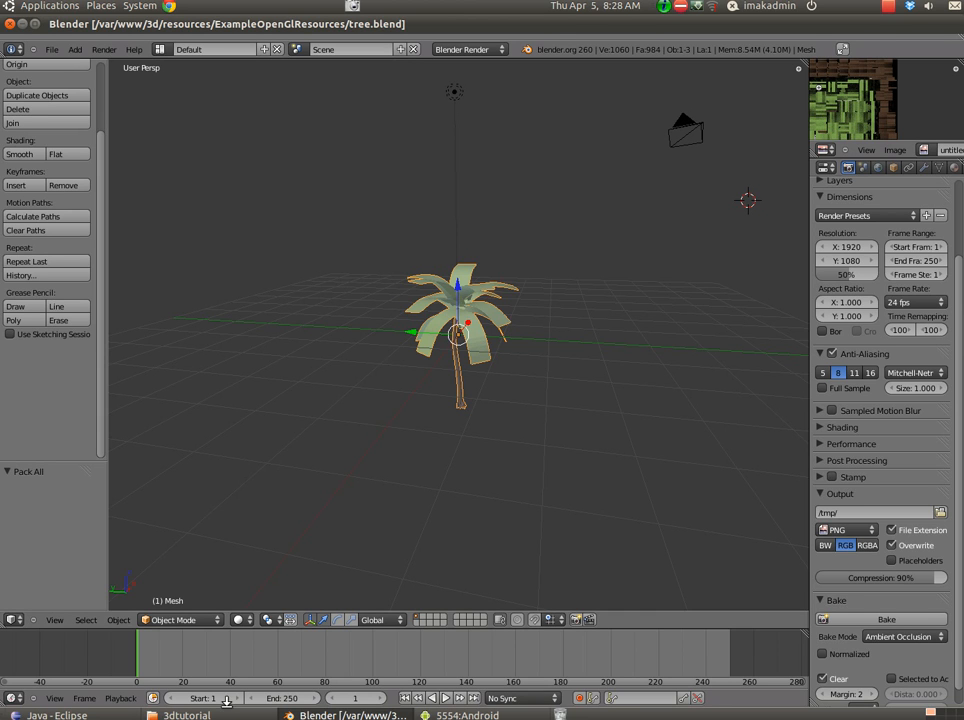
left_click(185, 715)
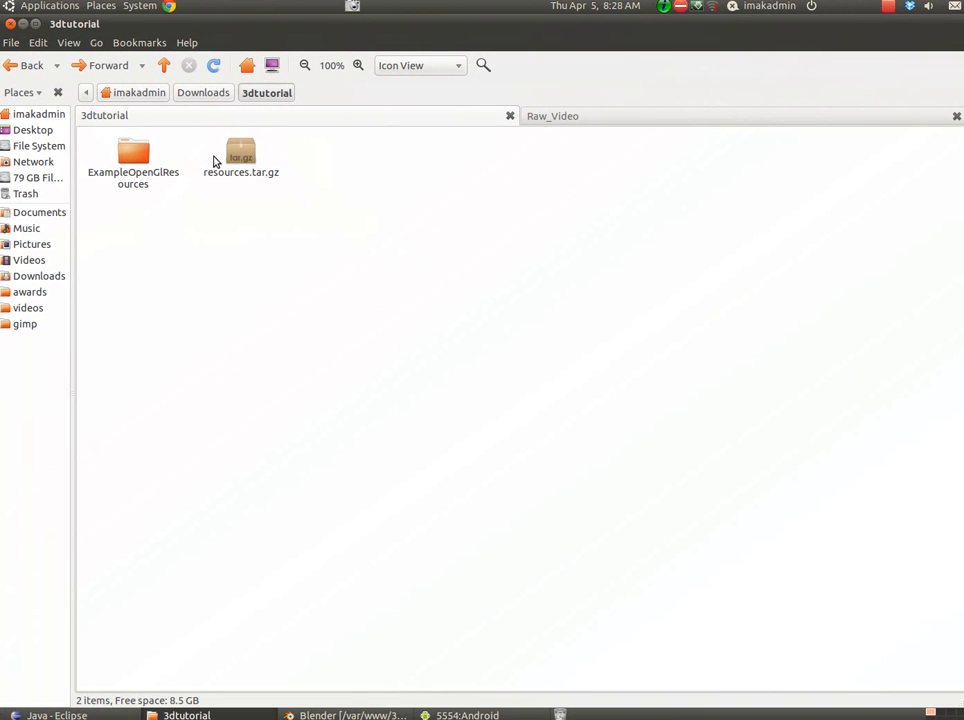
left_click(133, 155)
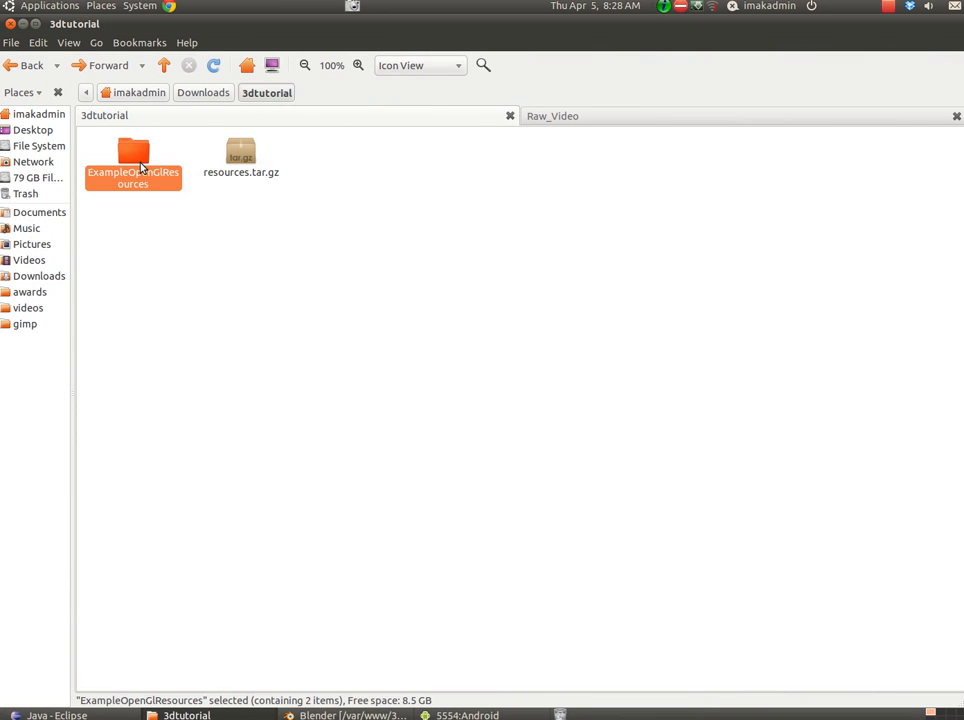
double_click(133, 155)
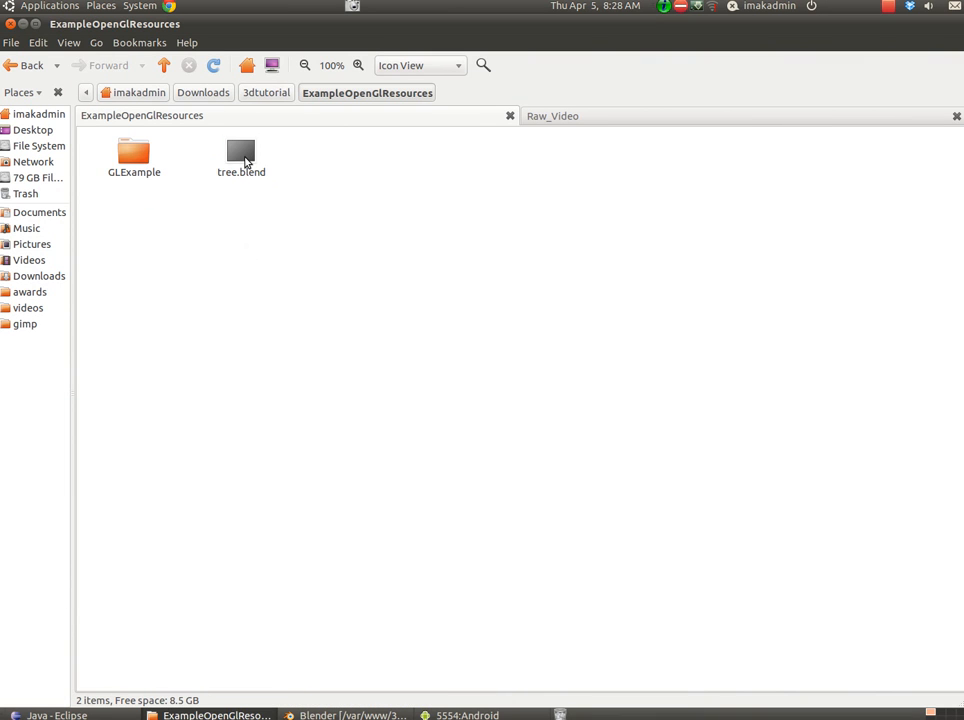
left_click(240, 155)
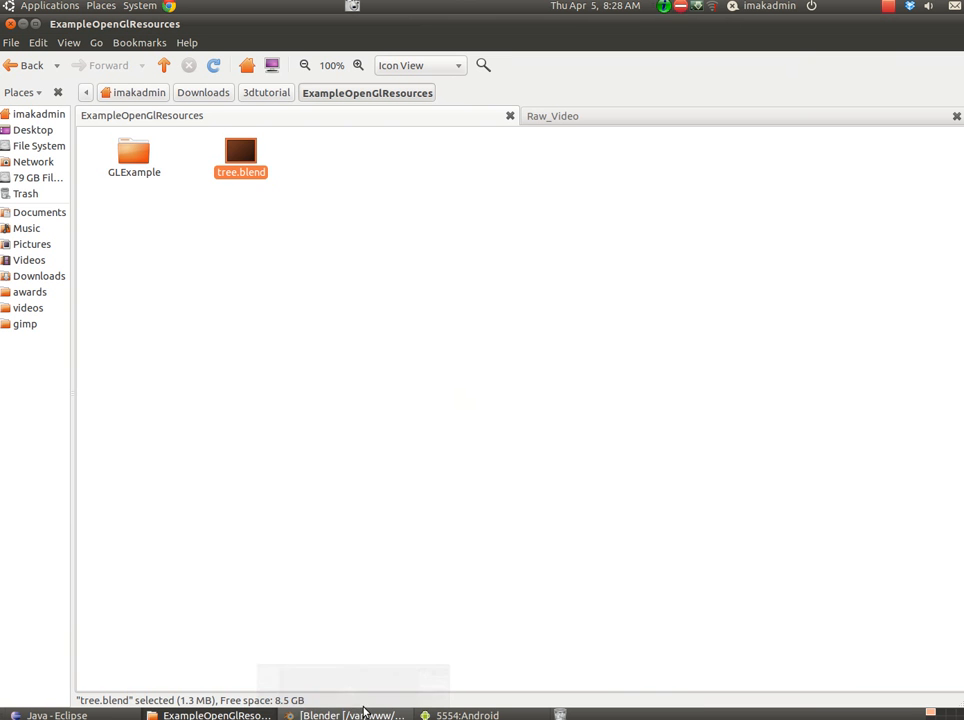
left_click(134, 157)
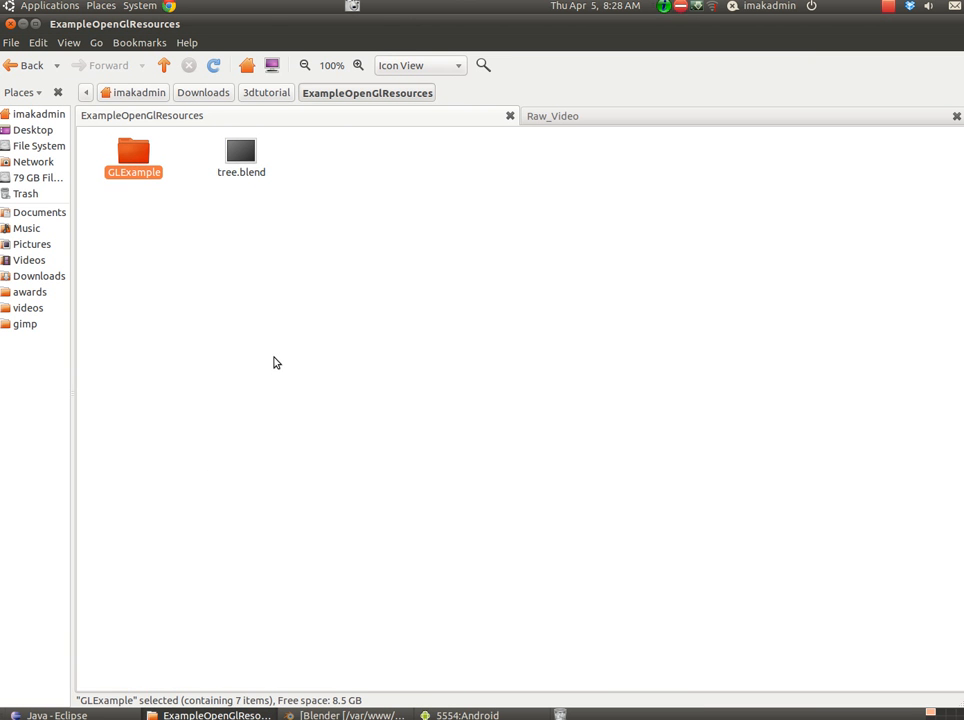
mouse_move(155, 225)
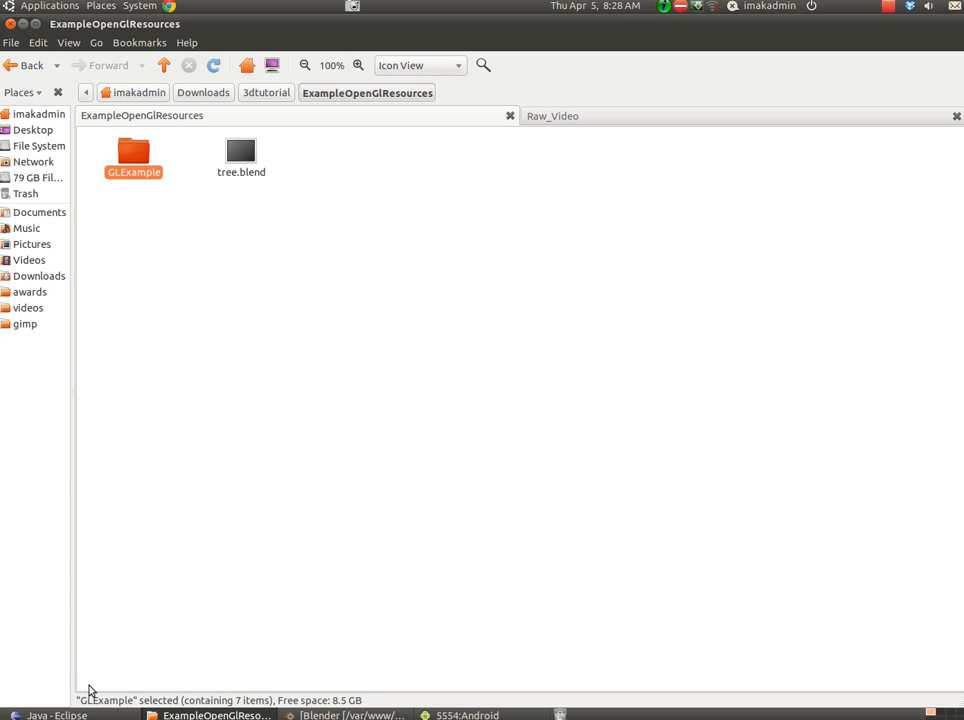
left_click(57, 715)
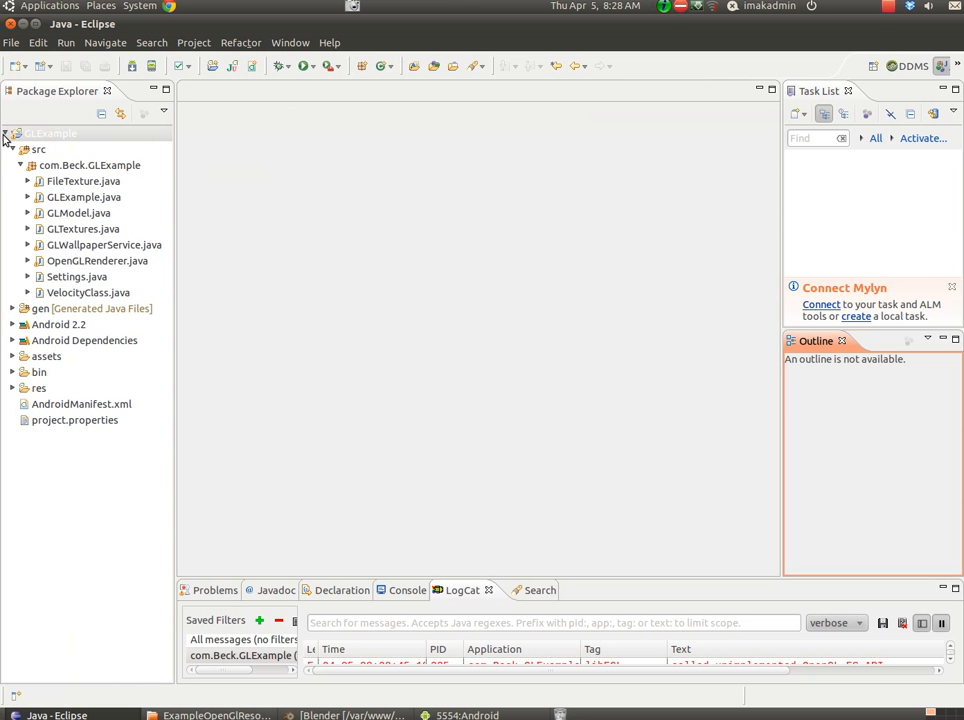
Collapse the GLExample project tree and cancel the File > Import wizard without importing.
left_click(12, 133)
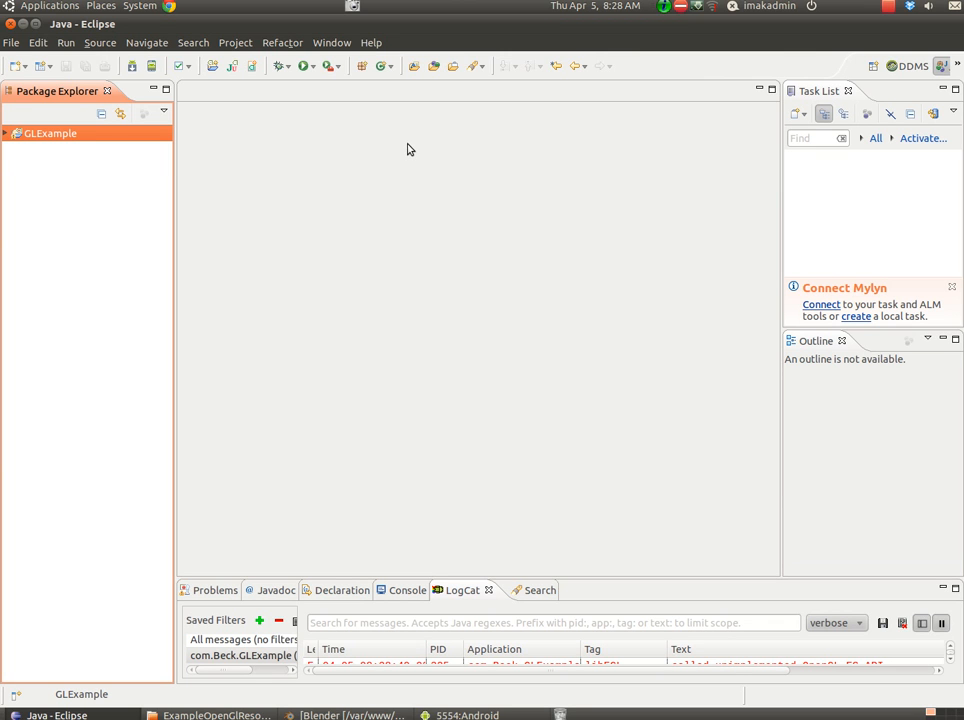
mouse_move(361, 223)
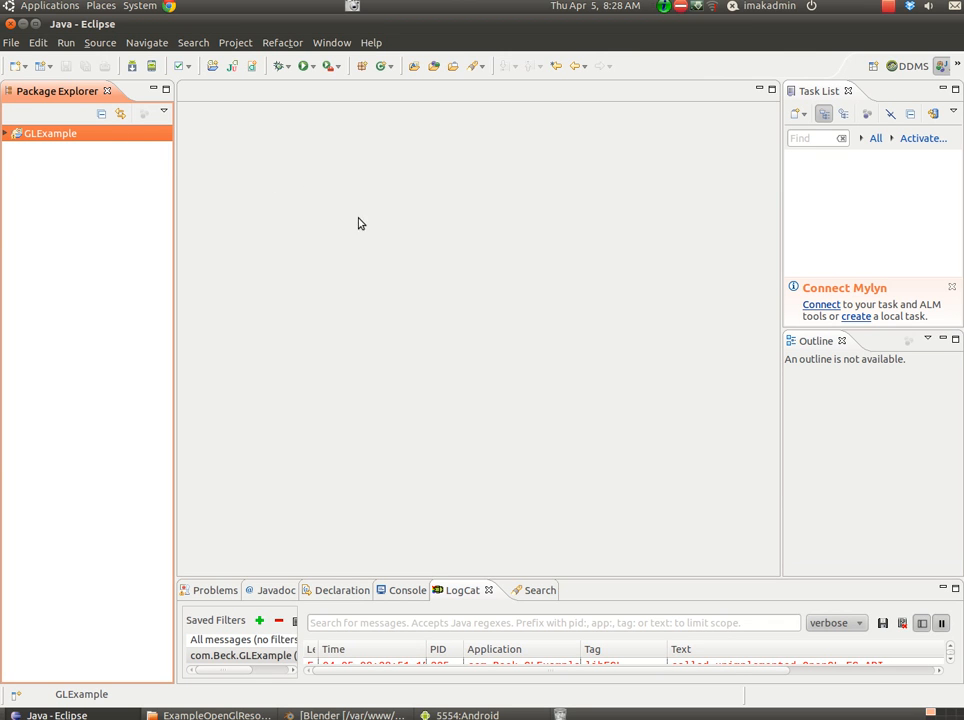
mouse_move(37, 65)
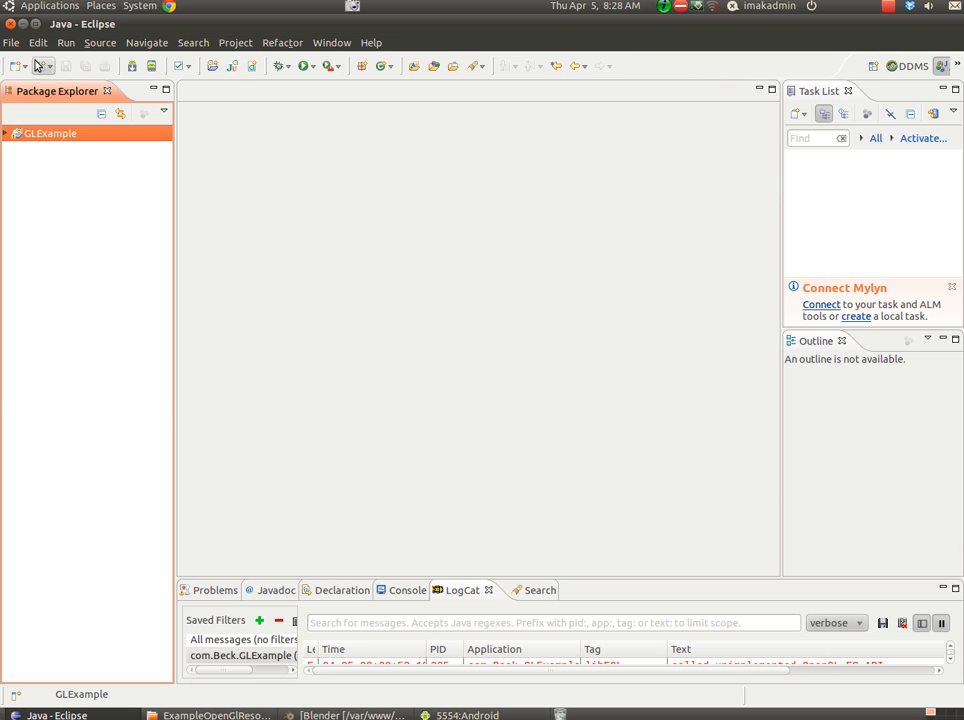
left_click(11, 42)
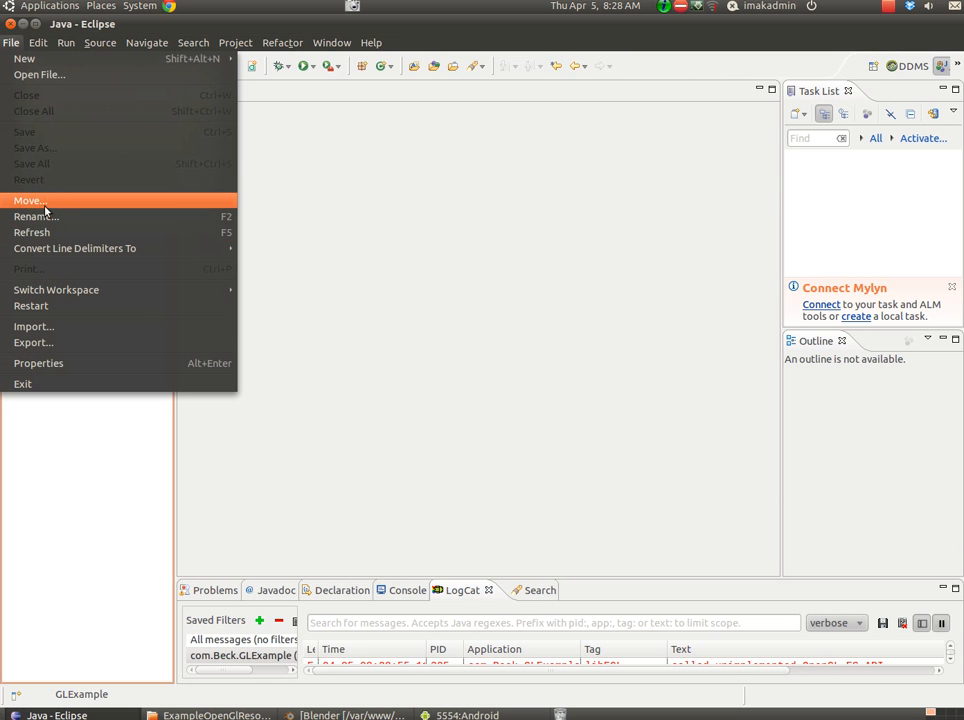
left_click(33, 326)
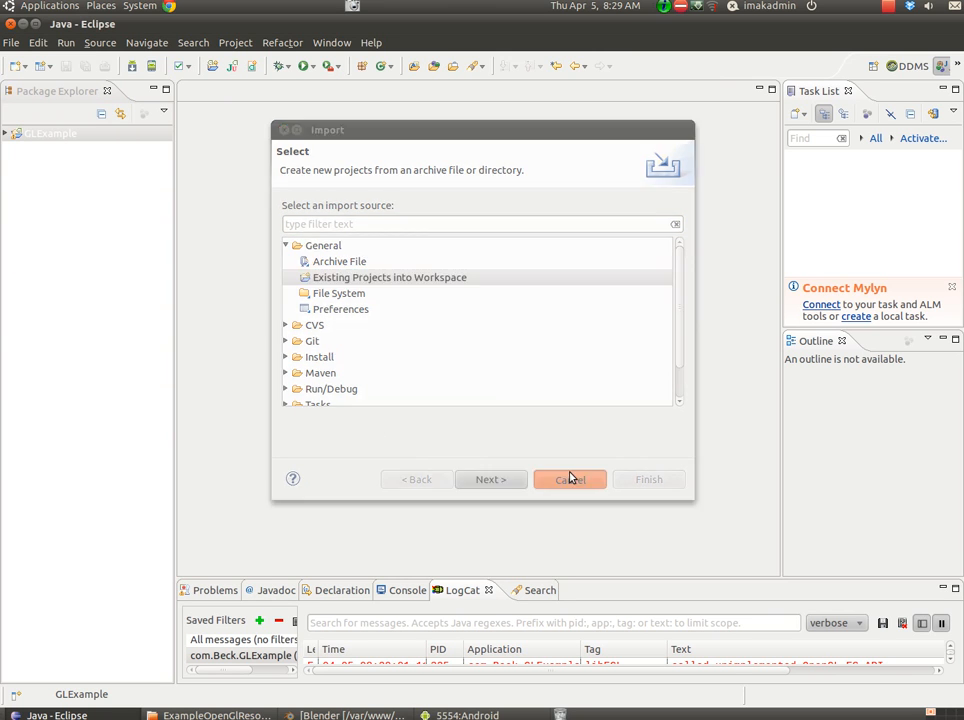
left_click(569, 479)
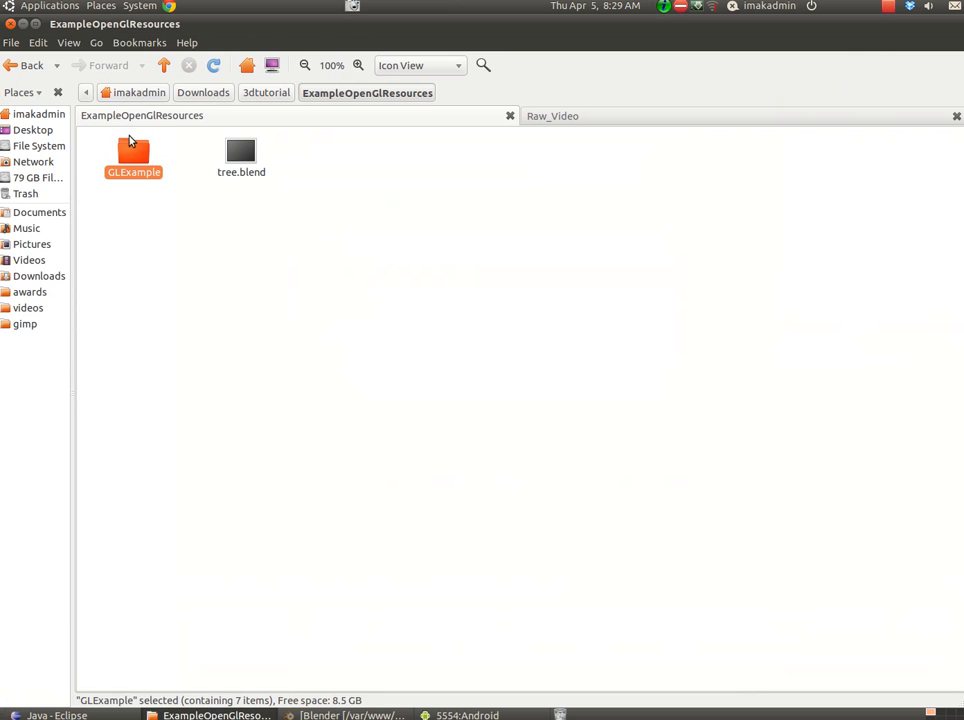
mouse_move(38, 581)
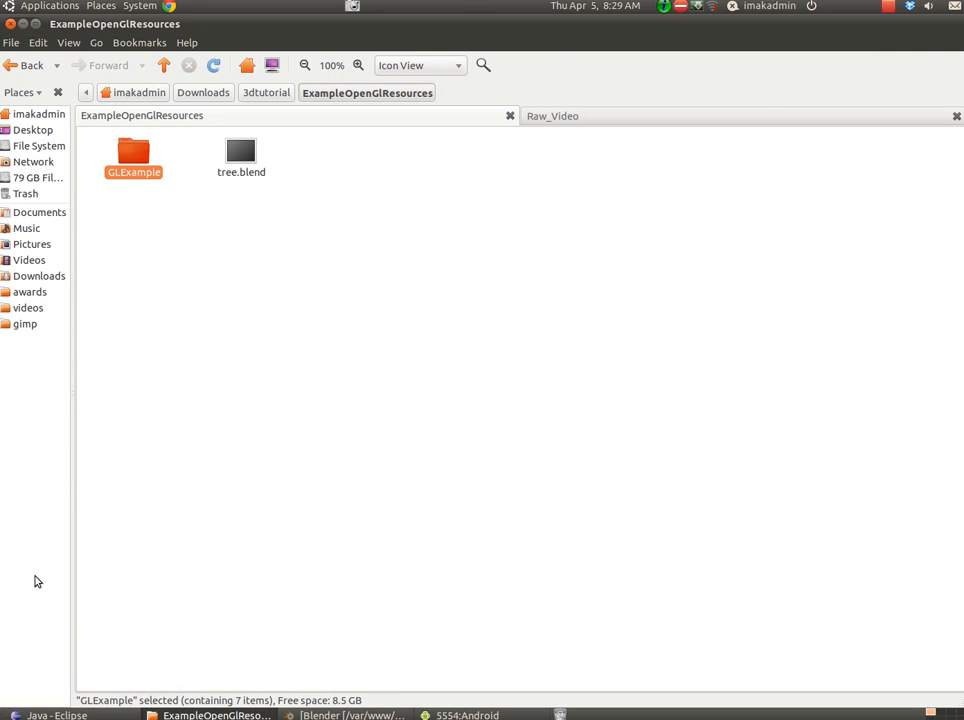
left_click(57, 715)
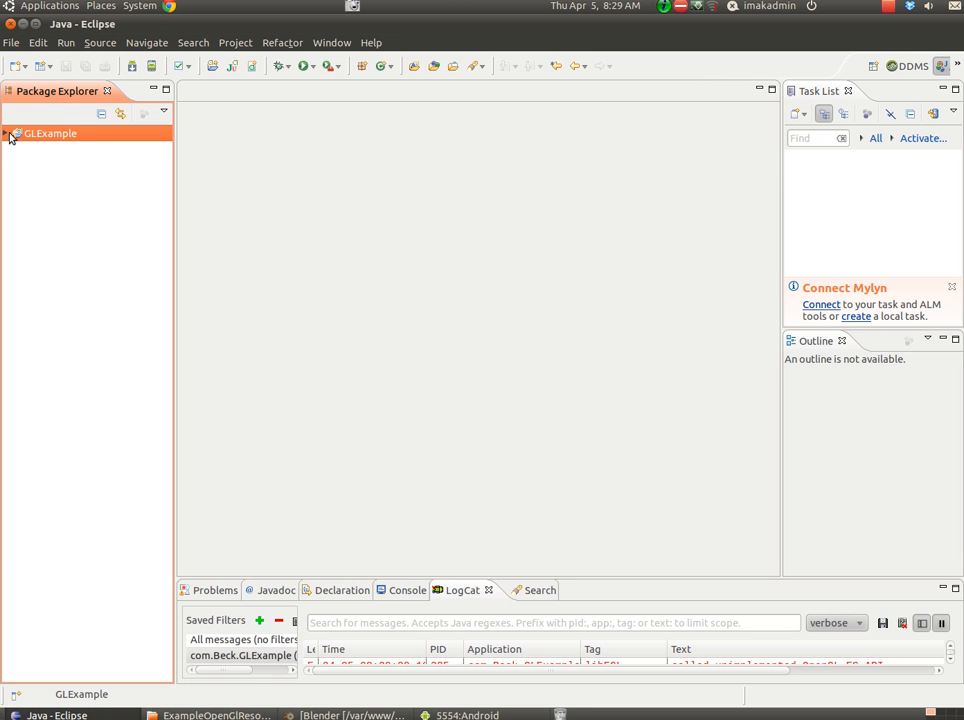
Expand GLExample and confirm Android 2.2 as its build target in Properties.
left_click(9, 133)
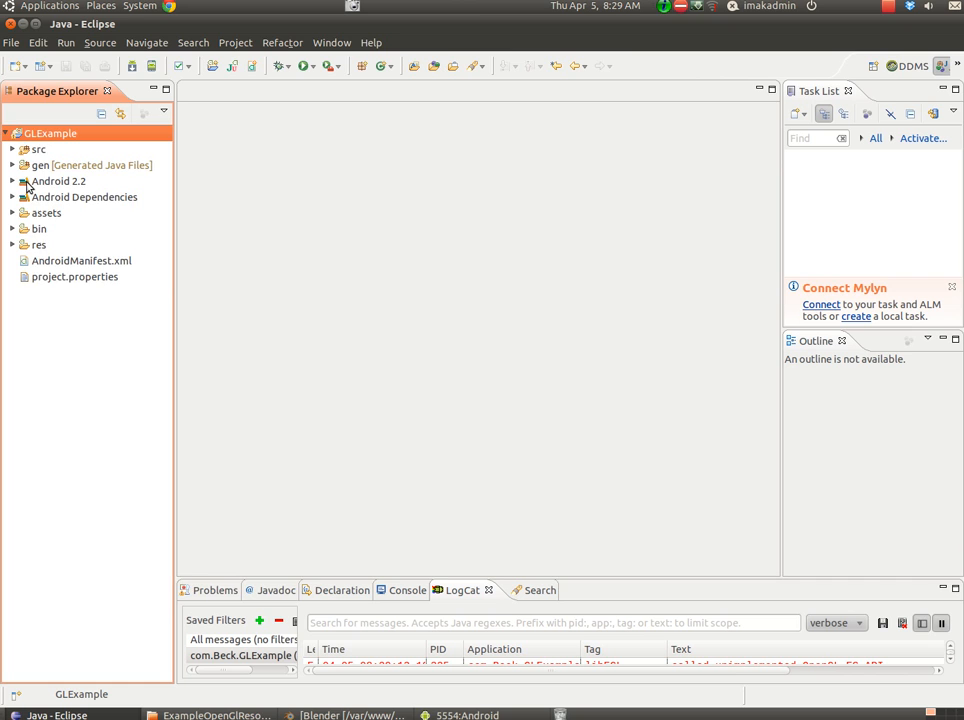
right_click(50, 133)
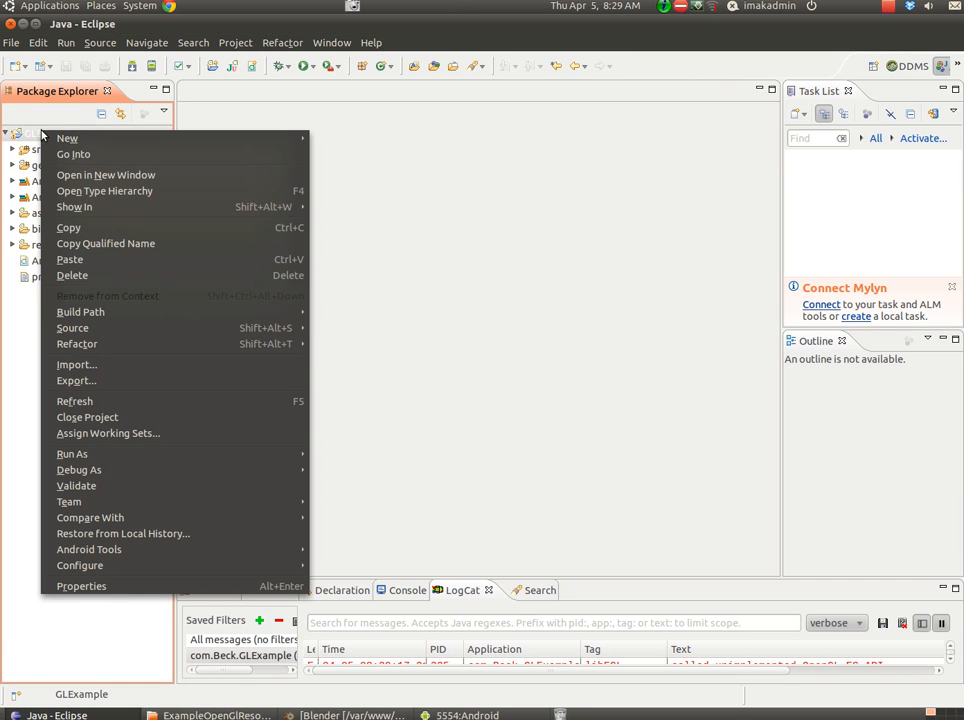
mouse_move(81, 586)
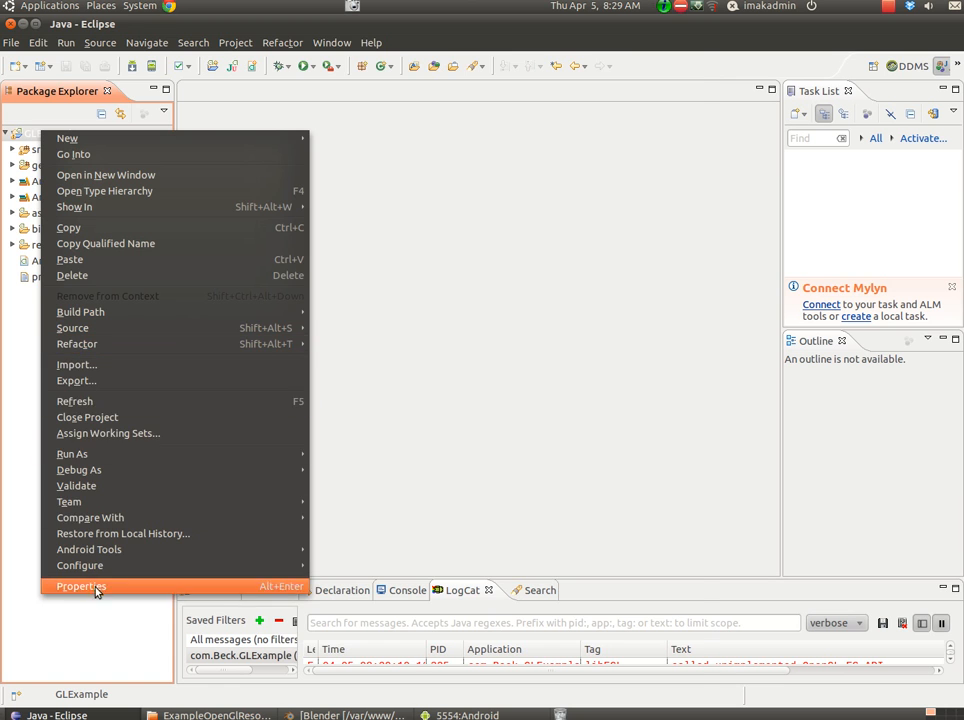
left_click(81, 586)
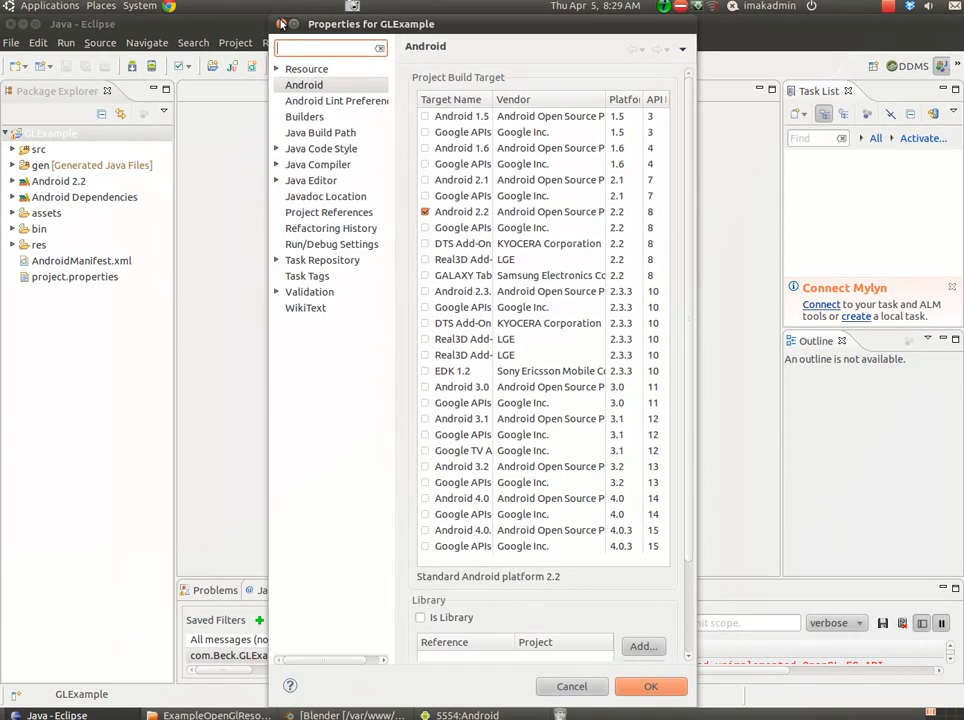
left_click(650, 686)
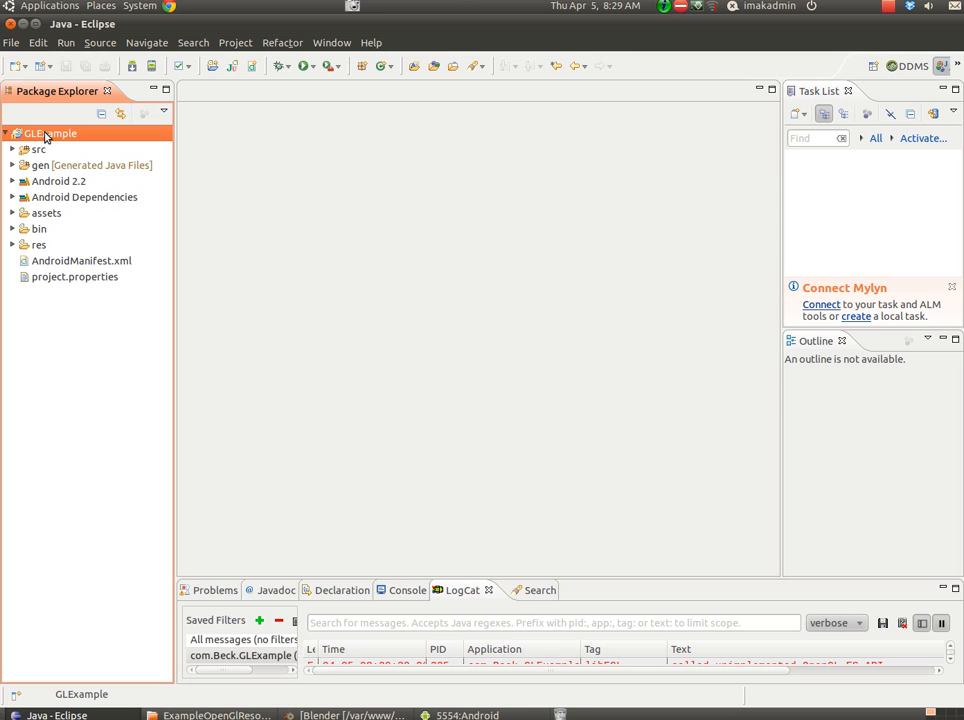
mouse_move(118, 310)
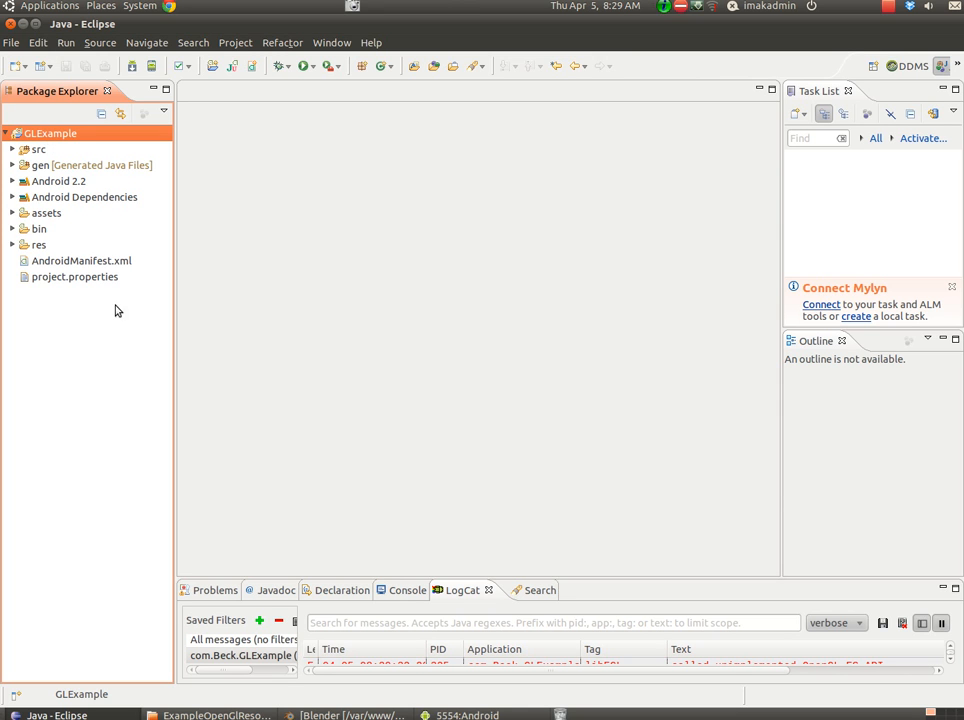
Return the file manager to 3dtutorial, glance at the emulator, and collapse GLExample.
left_click(215, 715)
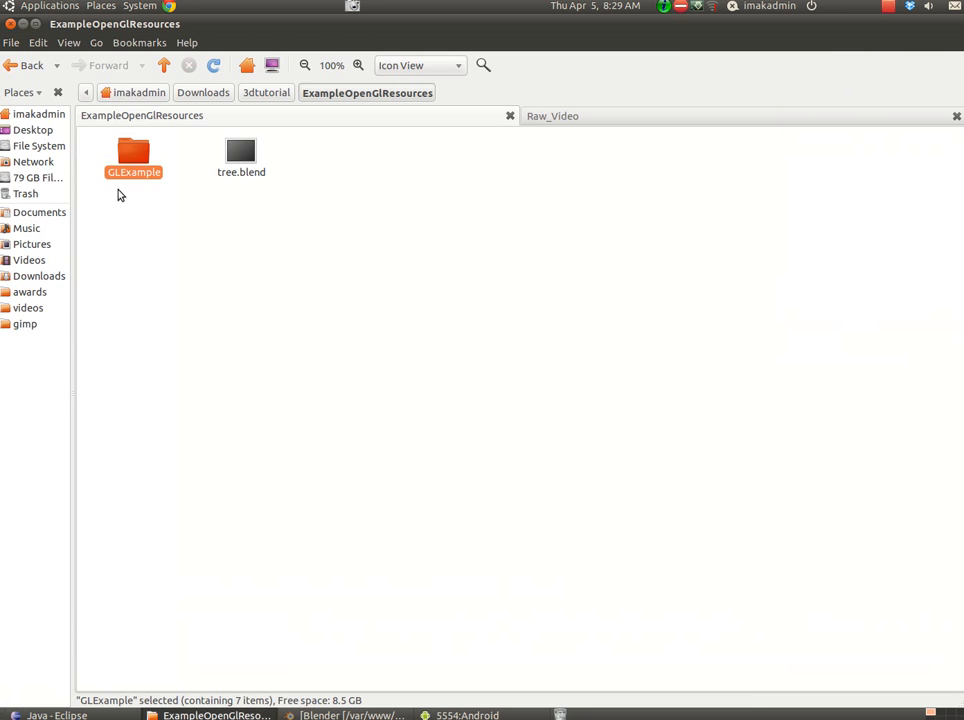
left_click(266, 92)
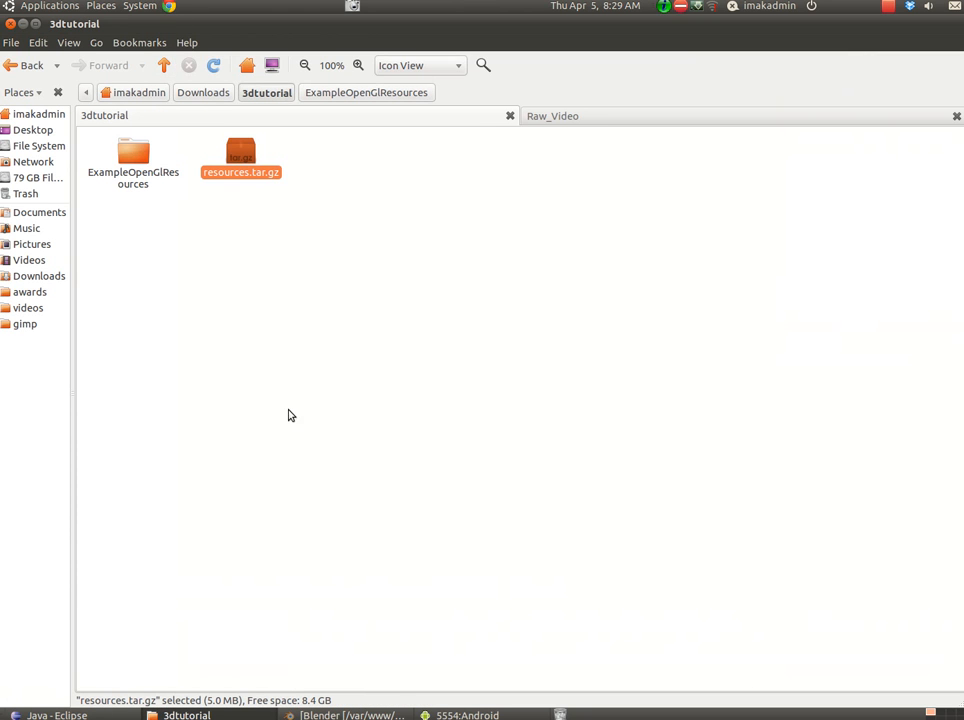
left_click(466, 715)
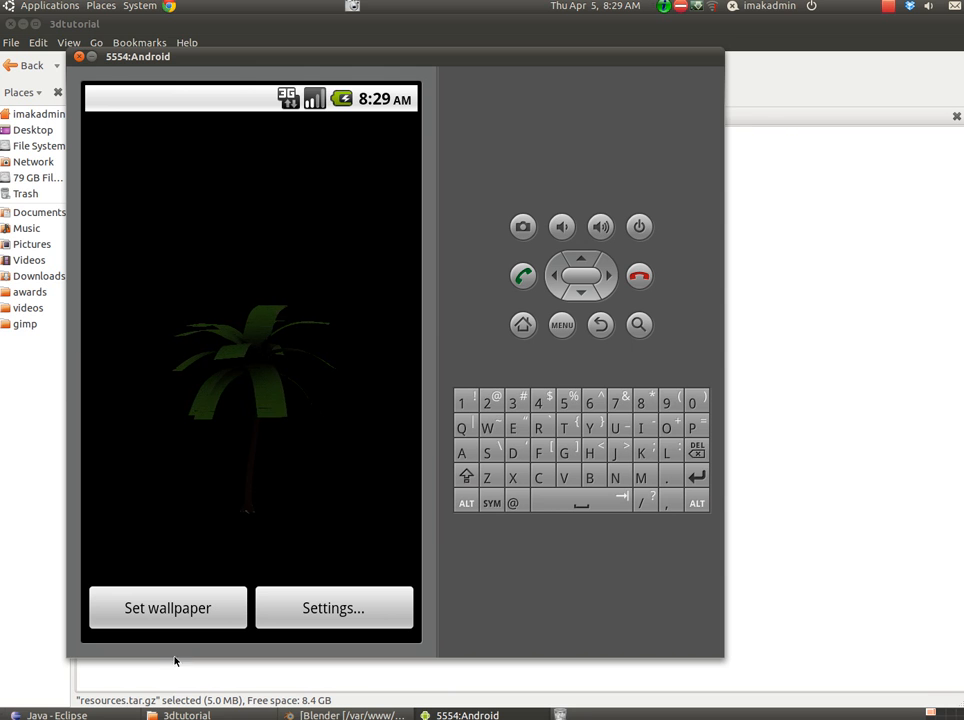
left_click(55, 714)
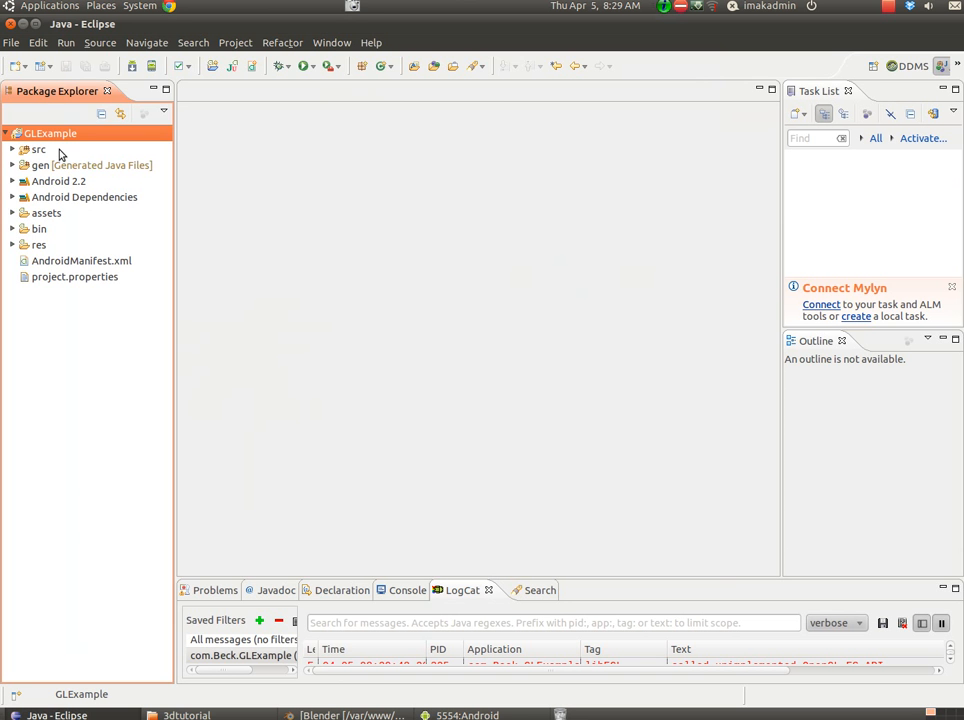
left_click(6, 133)
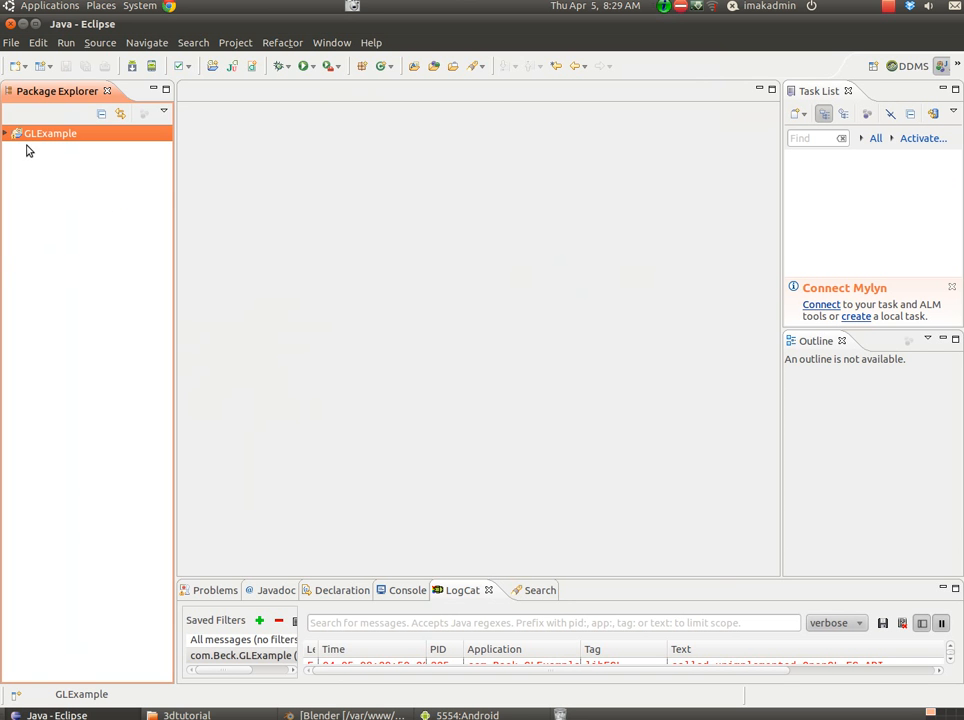